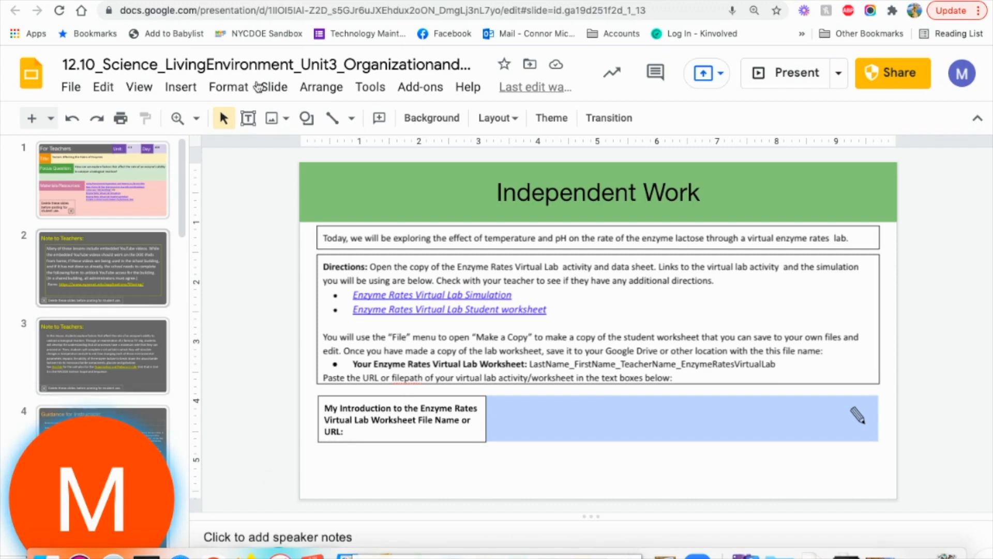
# - Review the For Teachers, Factors Affecting the Rates of Enzymes and Introduction/Model slides
pyautogui.click(103, 180)
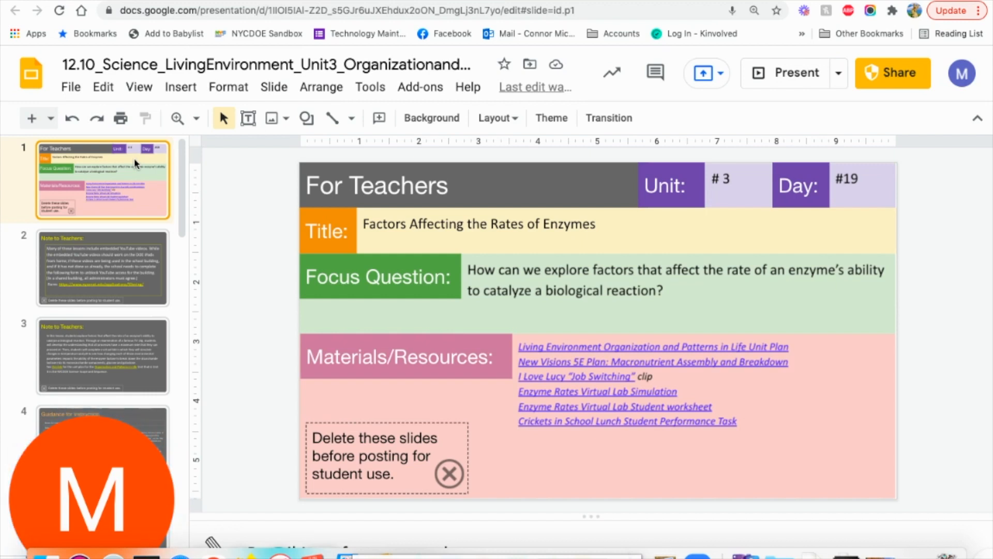
pyautogui.moveTo(627, 448)
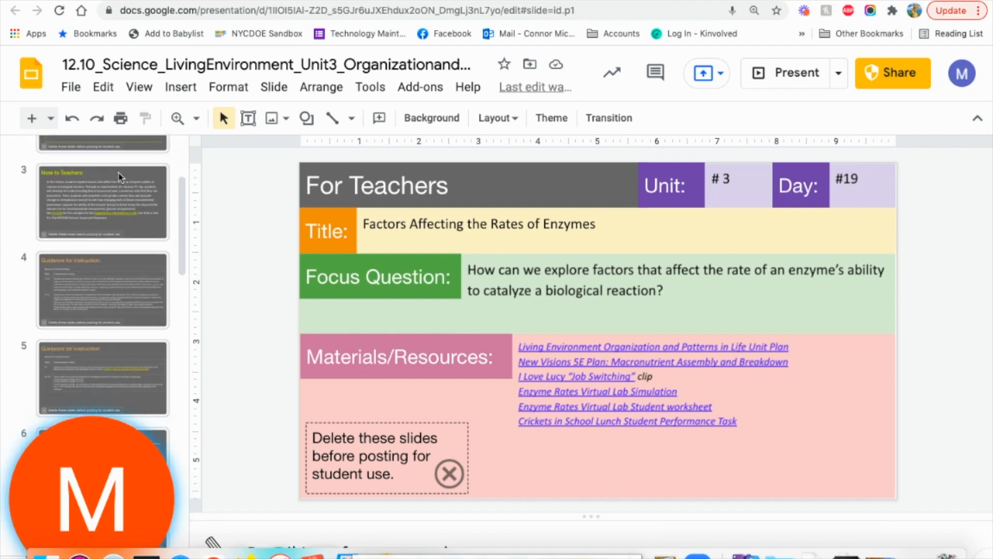
pyautogui.scroll(-3)
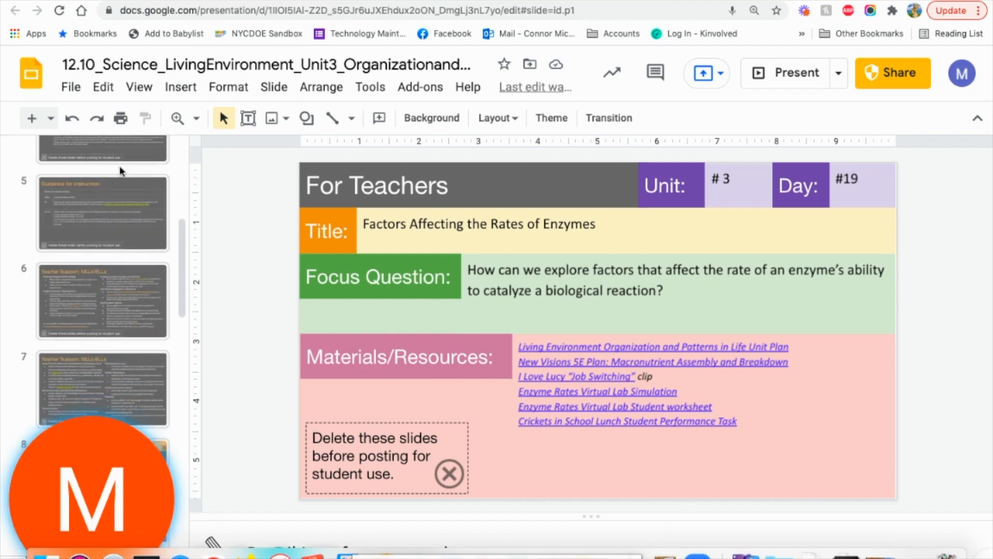
pyautogui.scroll(-3)
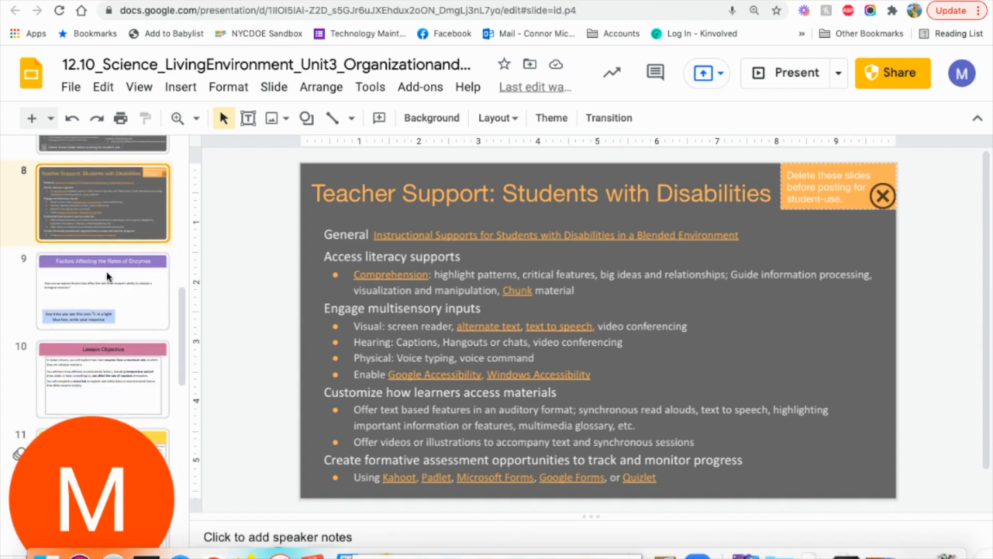
pyautogui.click(103, 289)
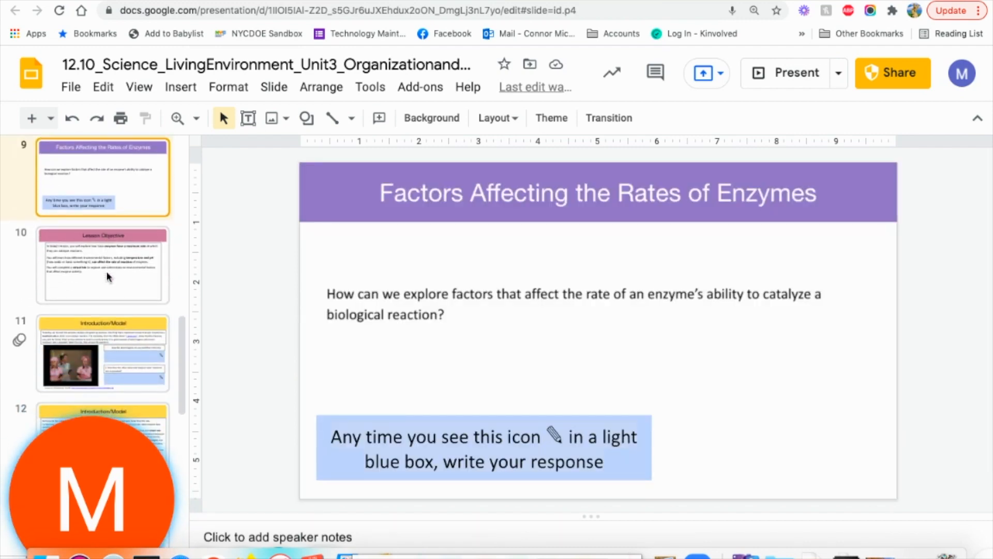
pyautogui.click(102, 265)
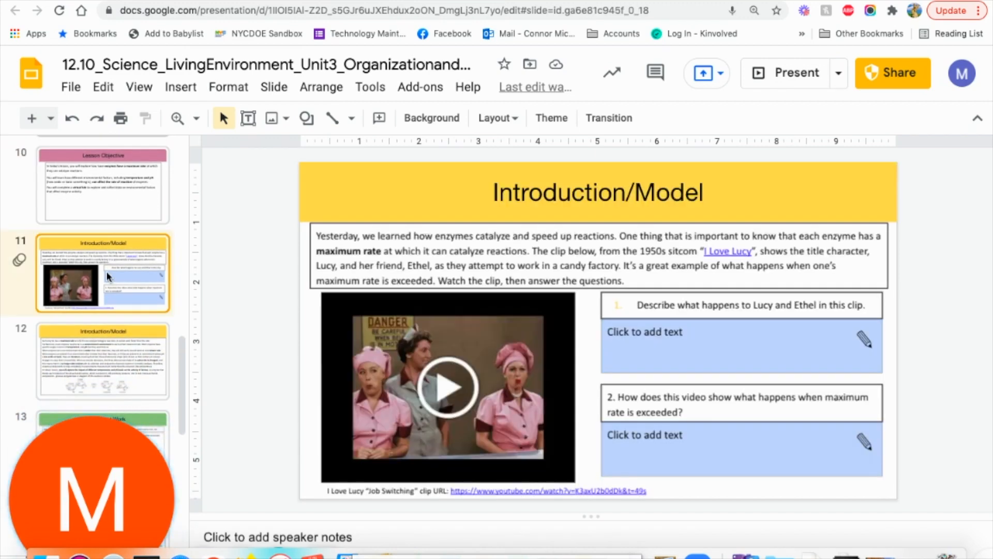
# - Review the Independent Work and Check for Understanding slides, ending on the Wrap-Up pH graph question
pyautogui.scroll(-3)
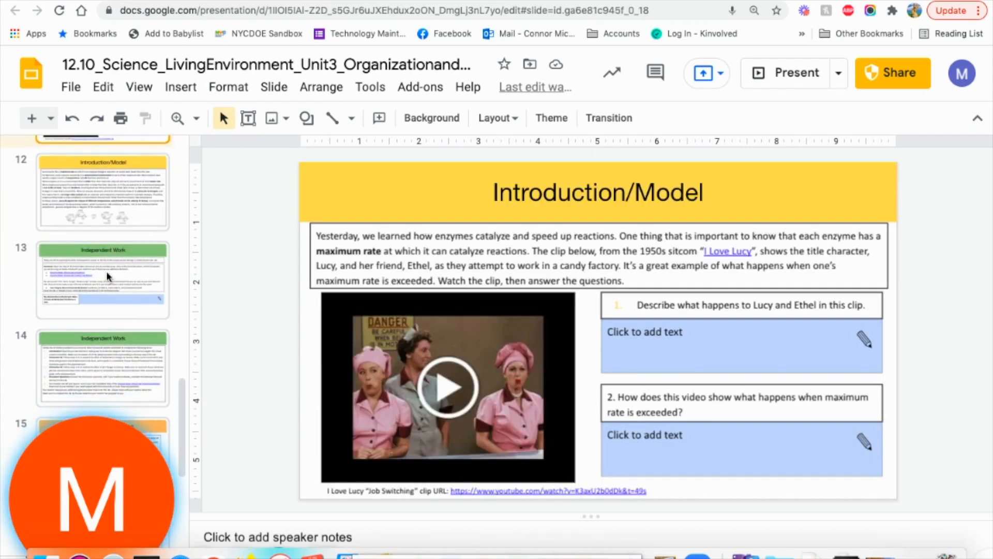
pyautogui.click(102, 280)
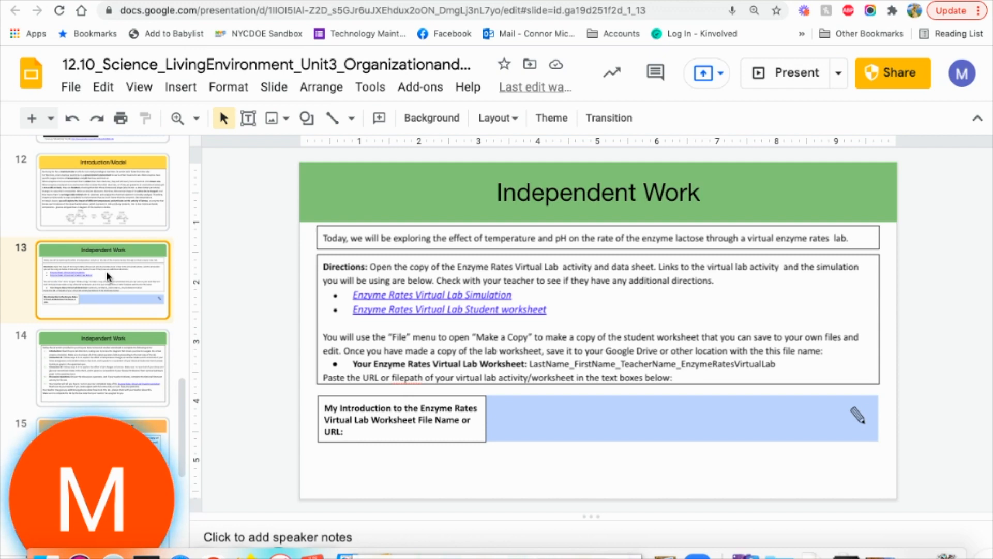
pyautogui.scroll(-3)
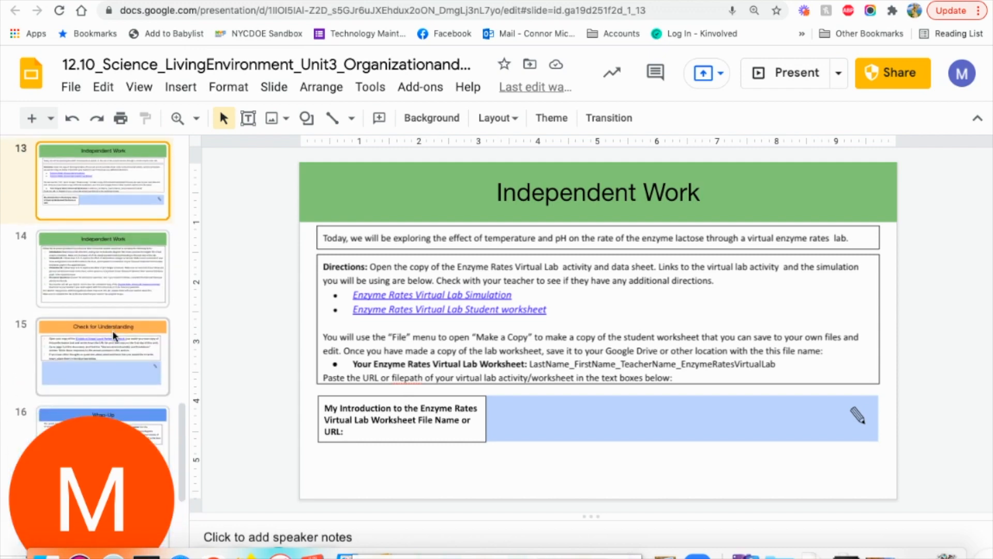
pyautogui.click(102, 356)
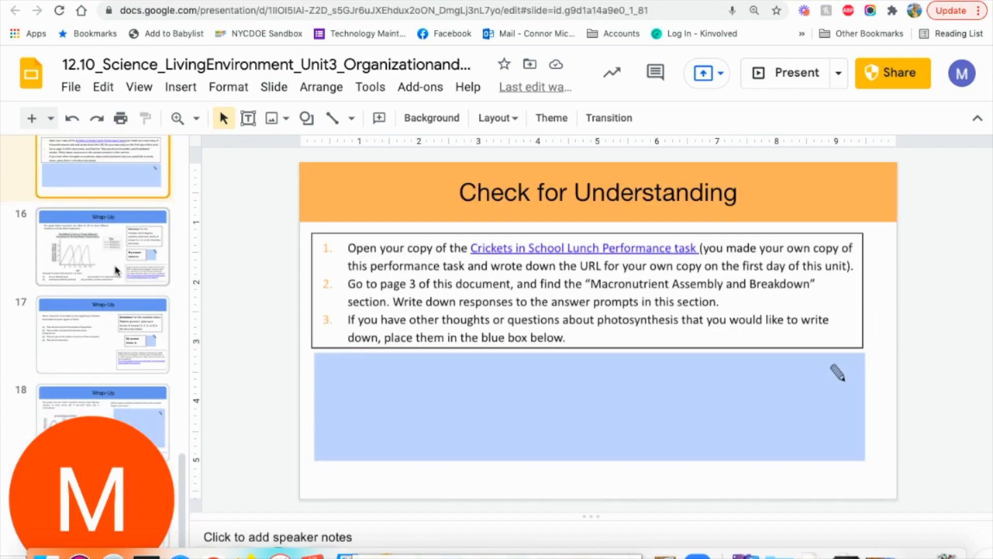
pyautogui.click(103, 246)
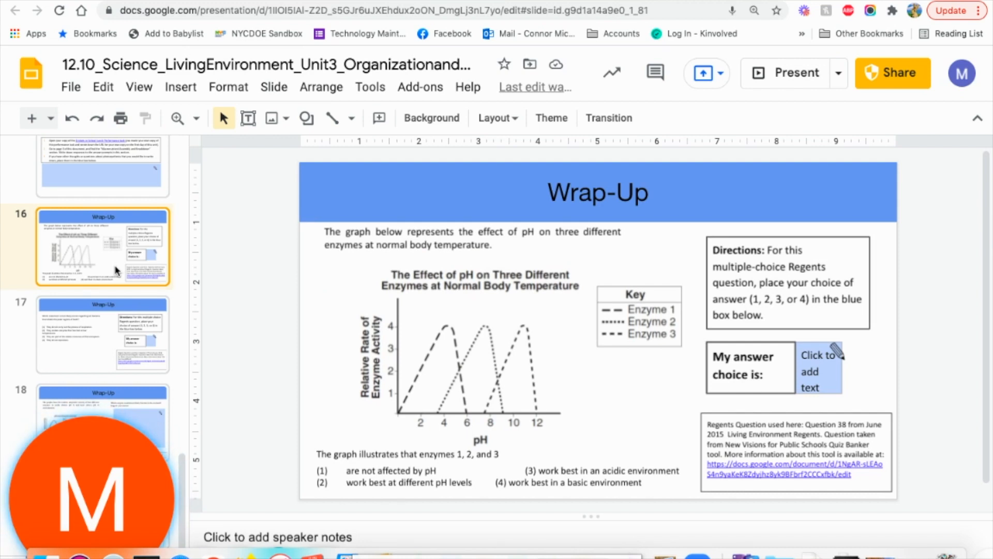
pyautogui.moveTo(275, 264)
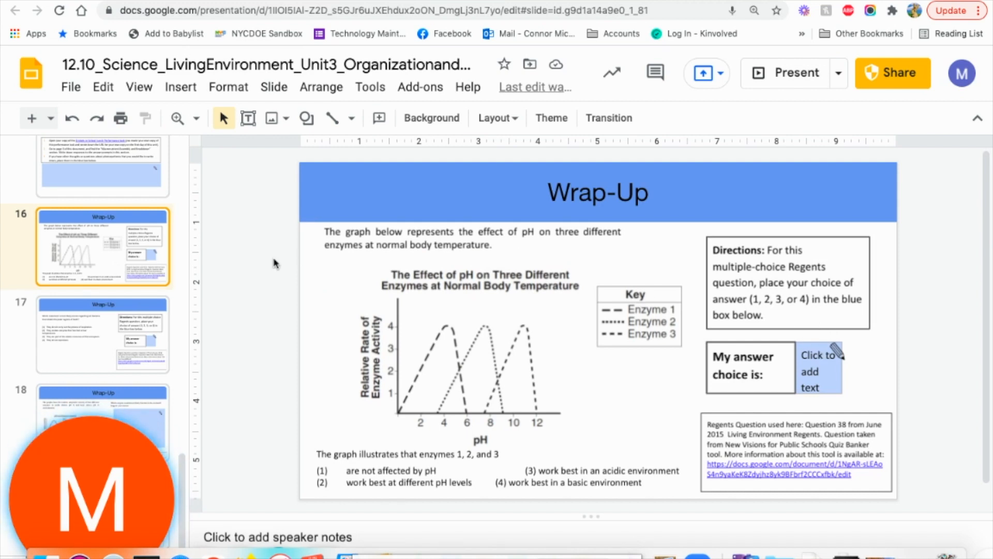
pyautogui.scroll(3)
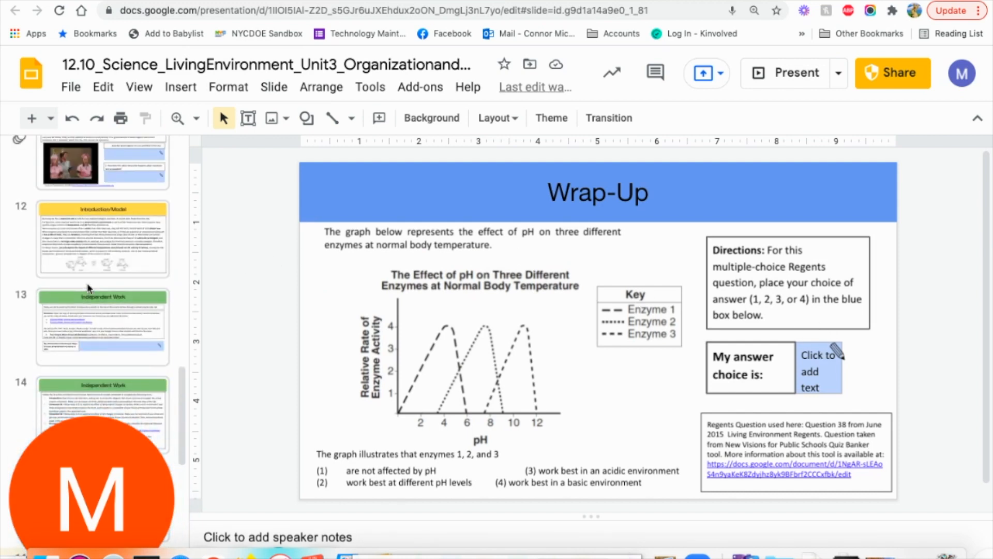
pyautogui.scroll(3)
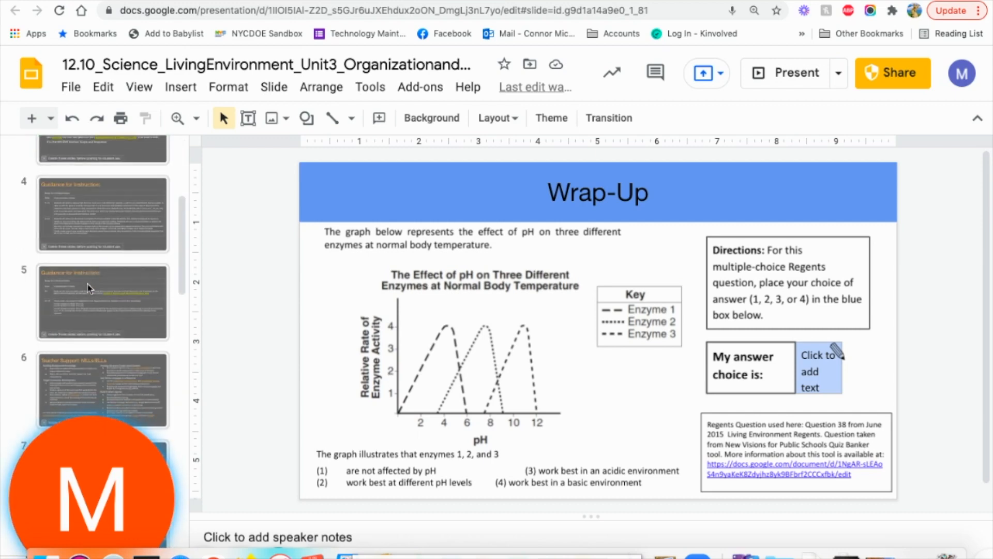
pyautogui.scroll(-3)
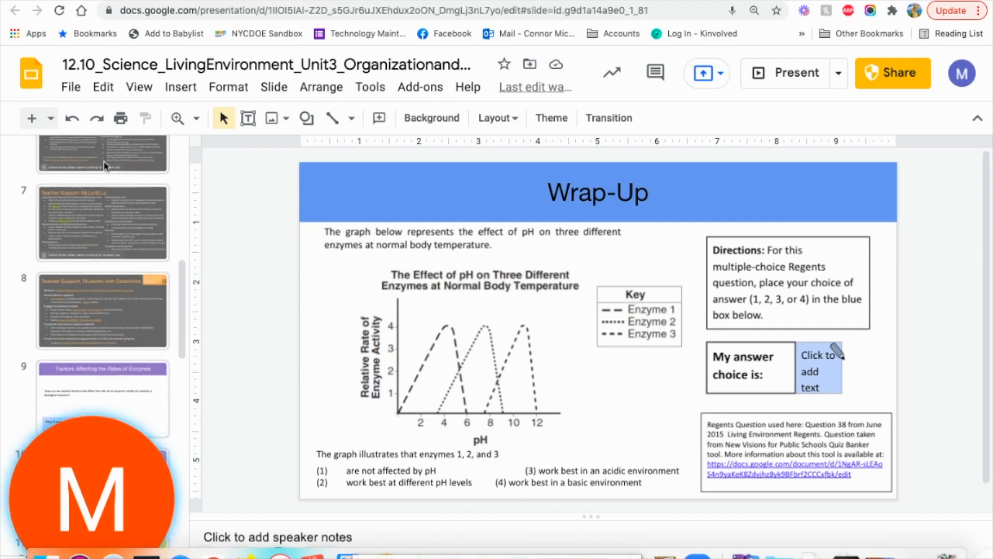
pyautogui.scroll(-3)
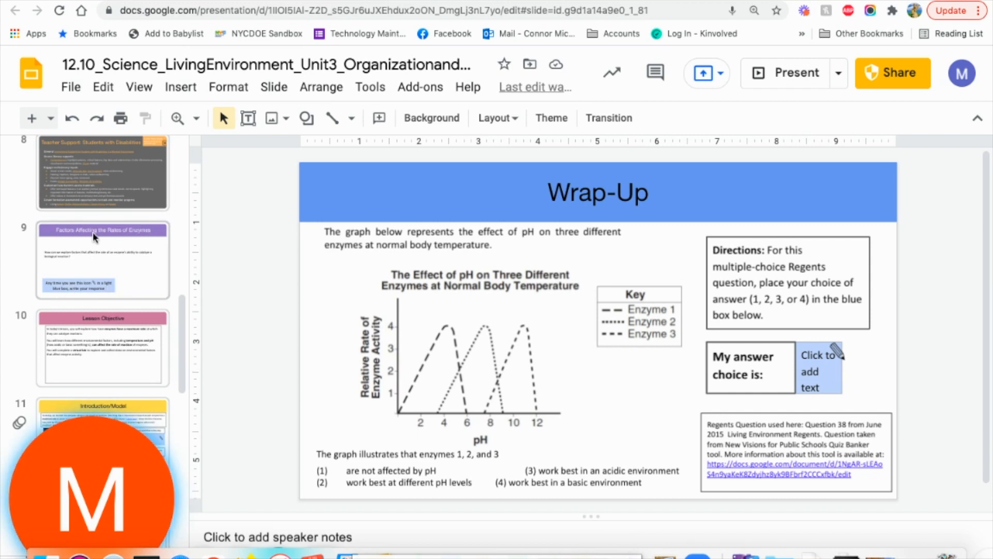
pyautogui.scroll(-3)
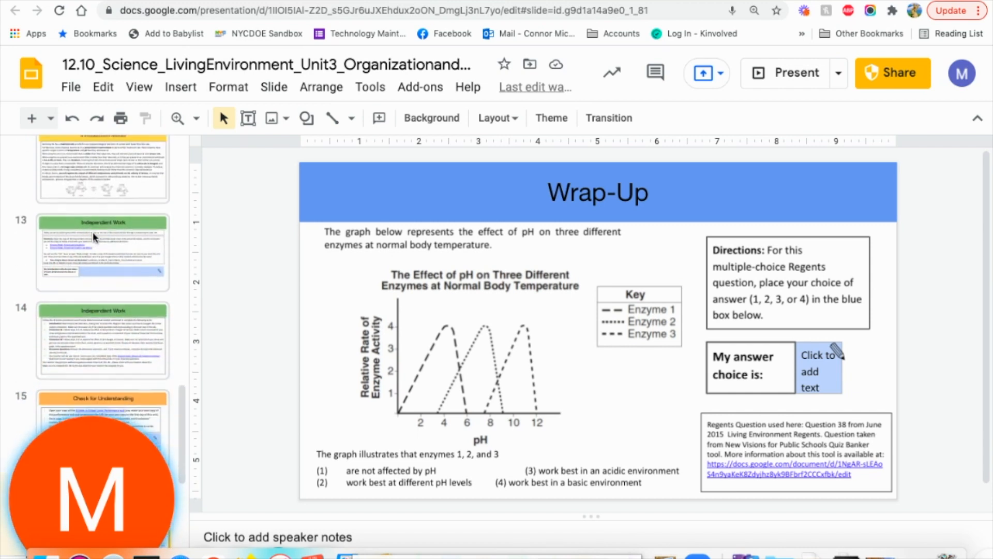
# - From the Independent Work slide, follow the link to the Enzyme Rates Virtual Lab student worksheet
pyautogui.click(102, 250)
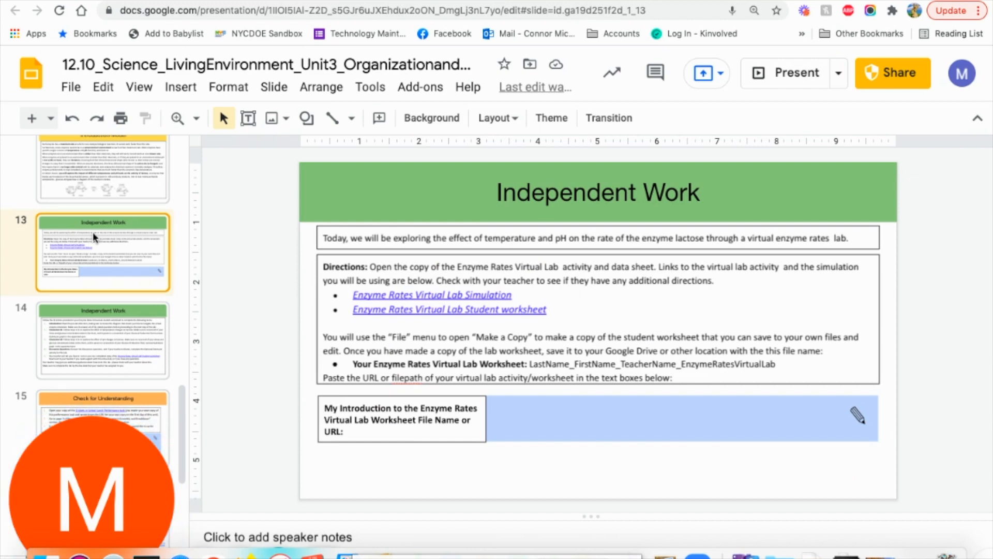
pyautogui.click(431, 294)
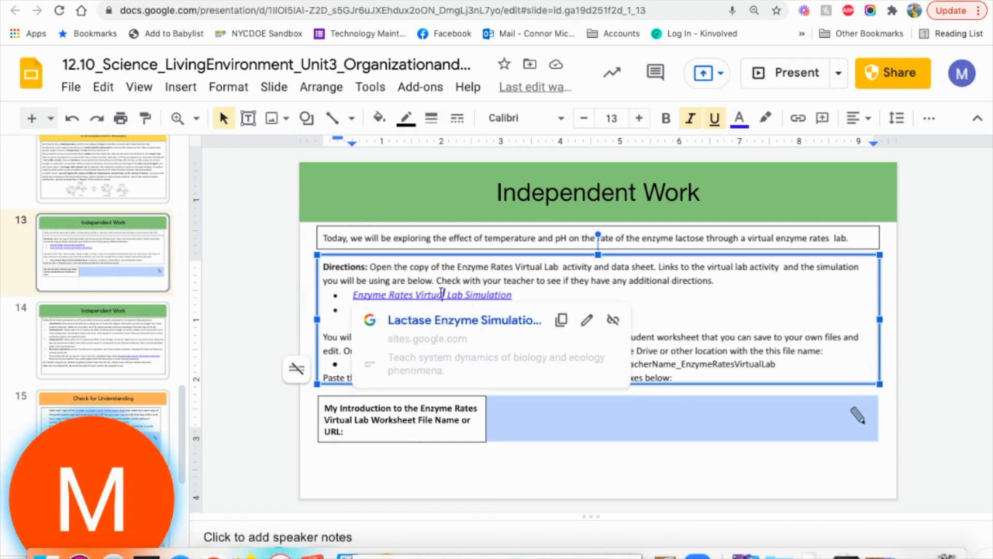
pyautogui.moveTo(440, 323)
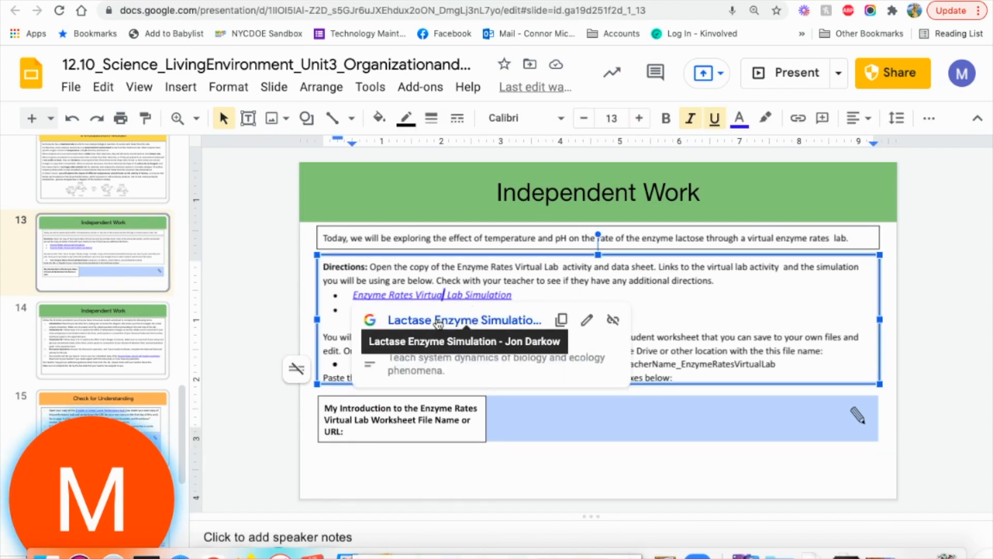
pyautogui.moveTo(580, 303)
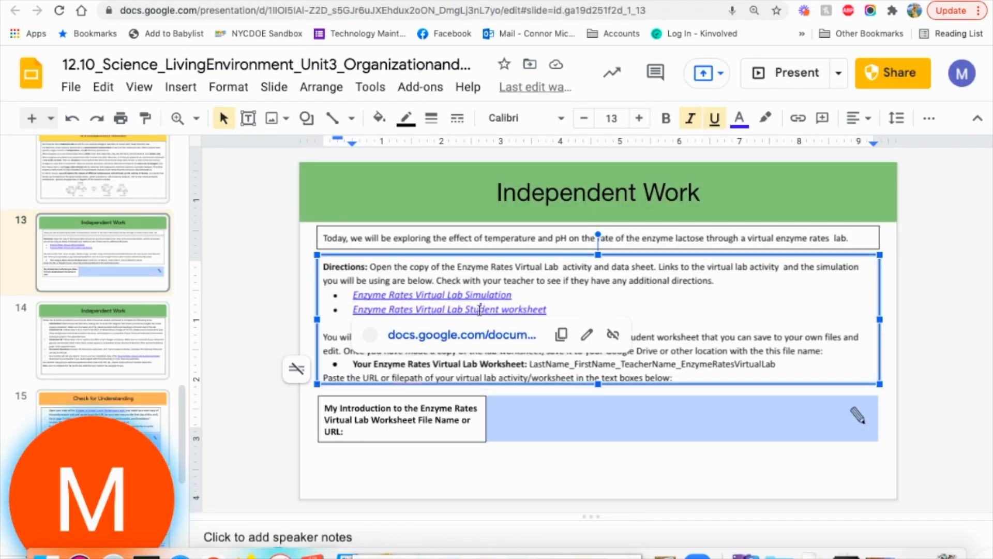
pyautogui.click(448, 310)
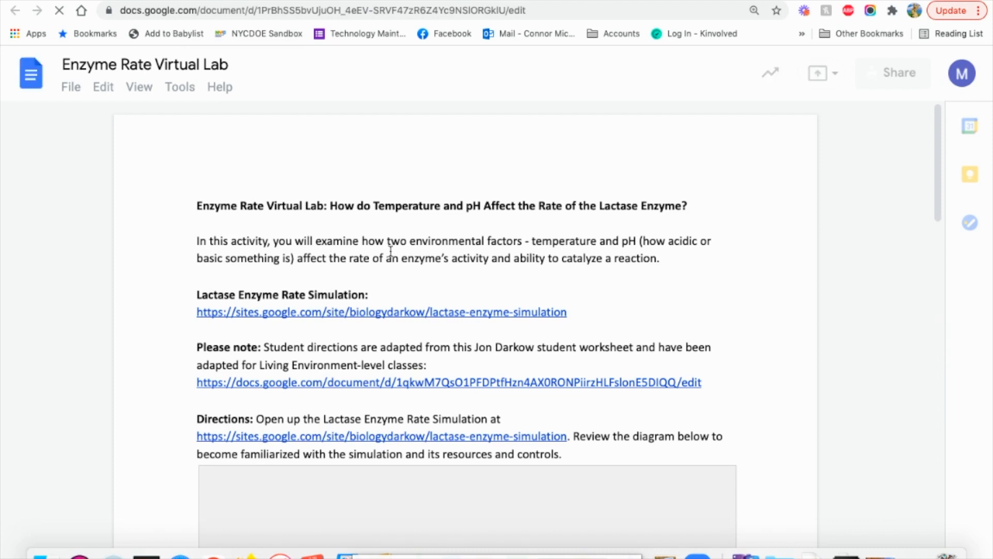
pyautogui.scroll(-3)
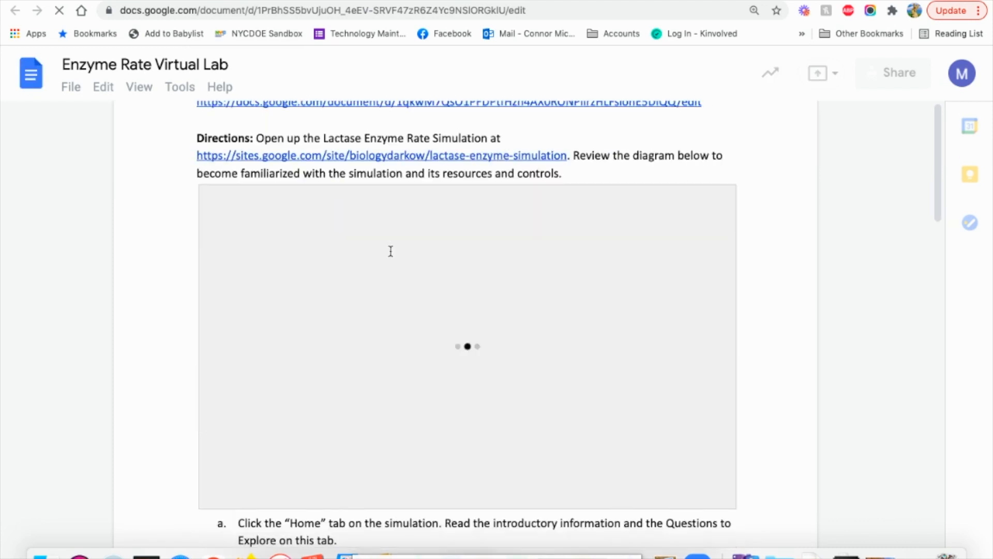
pyautogui.scroll(-3)
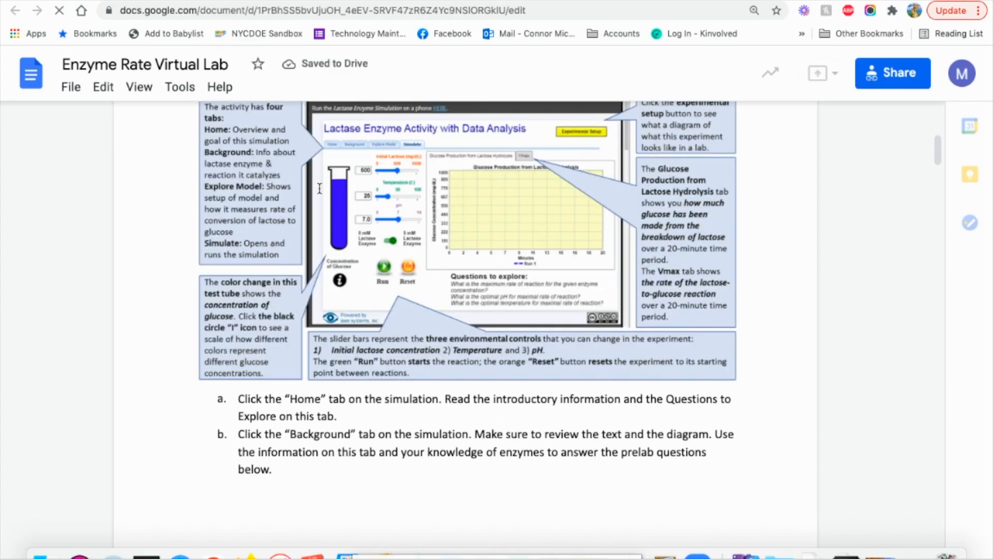
pyautogui.scroll(3)
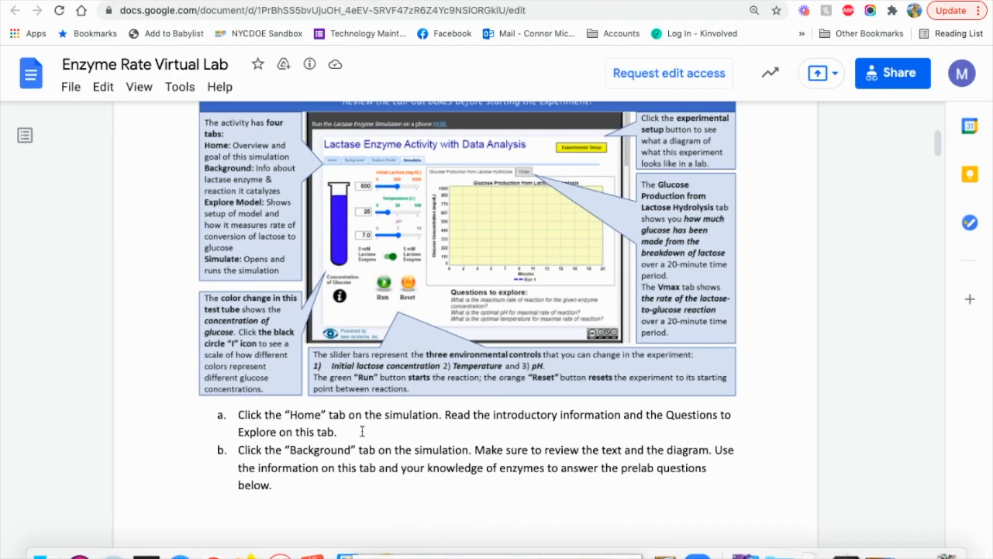
pyautogui.scroll(-3)
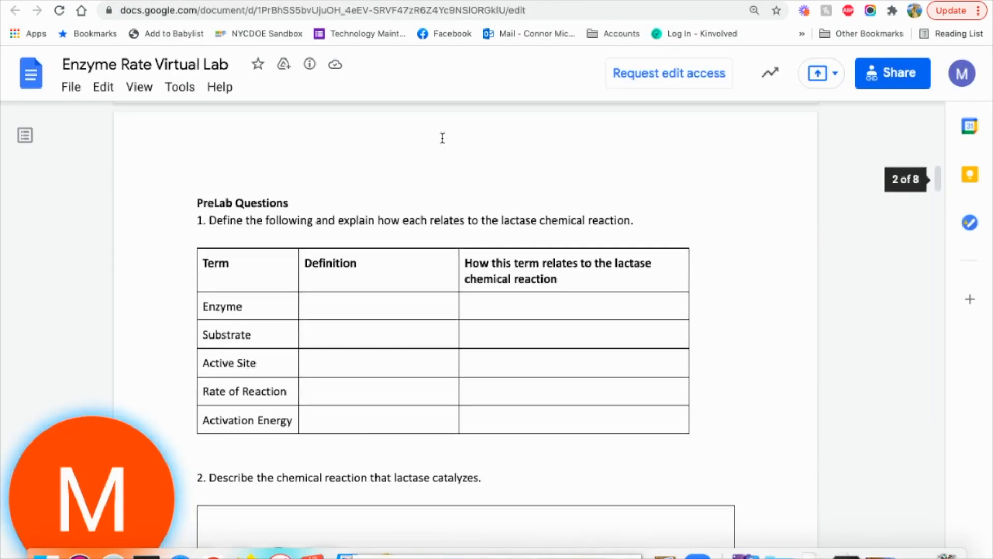
pyautogui.scroll(-3)
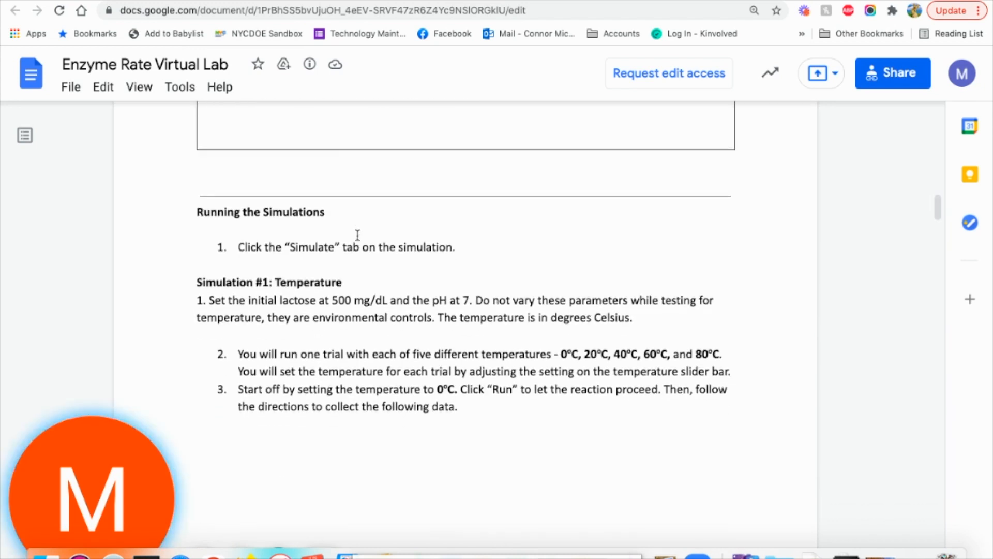
pyautogui.scroll(3)
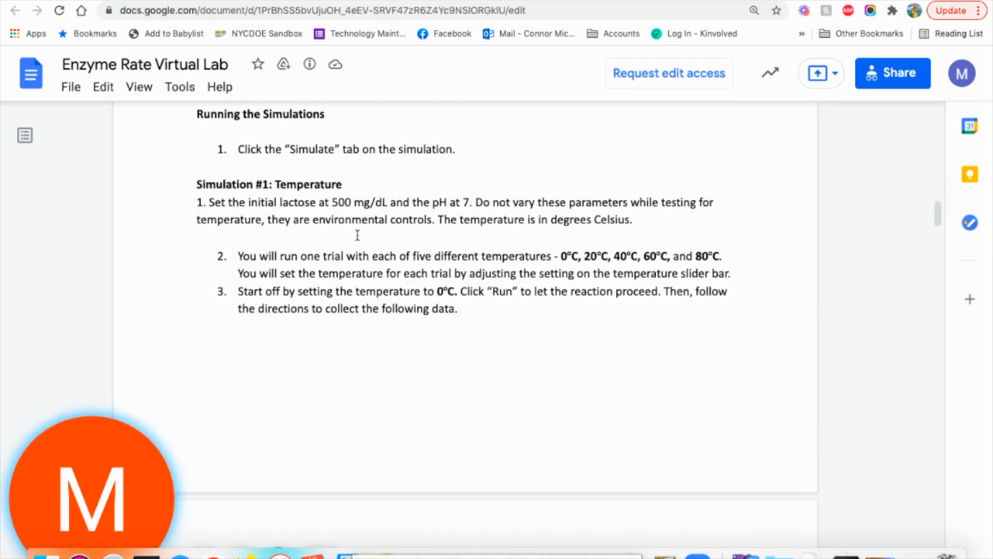
pyautogui.tripleClick(268, 184)
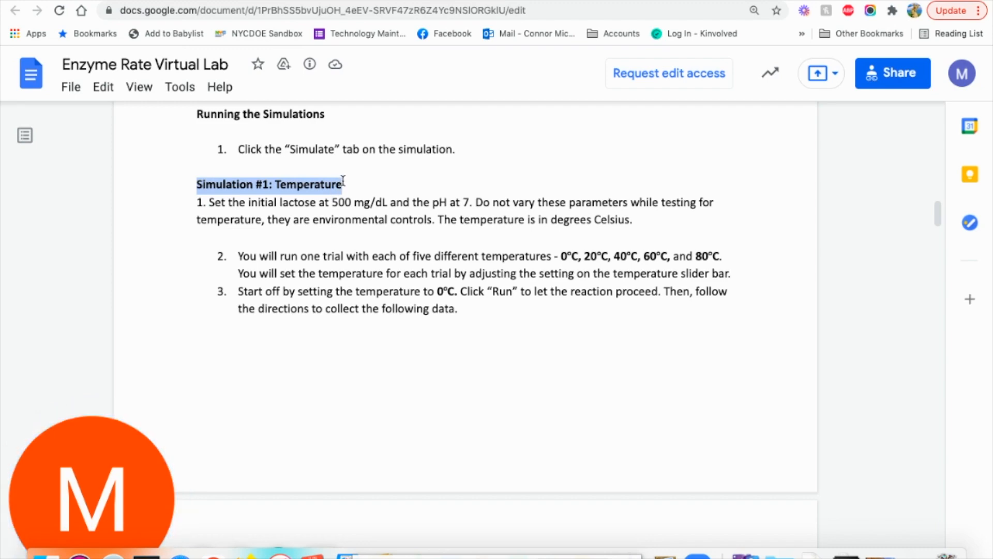
pyautogui.scroll(-3)
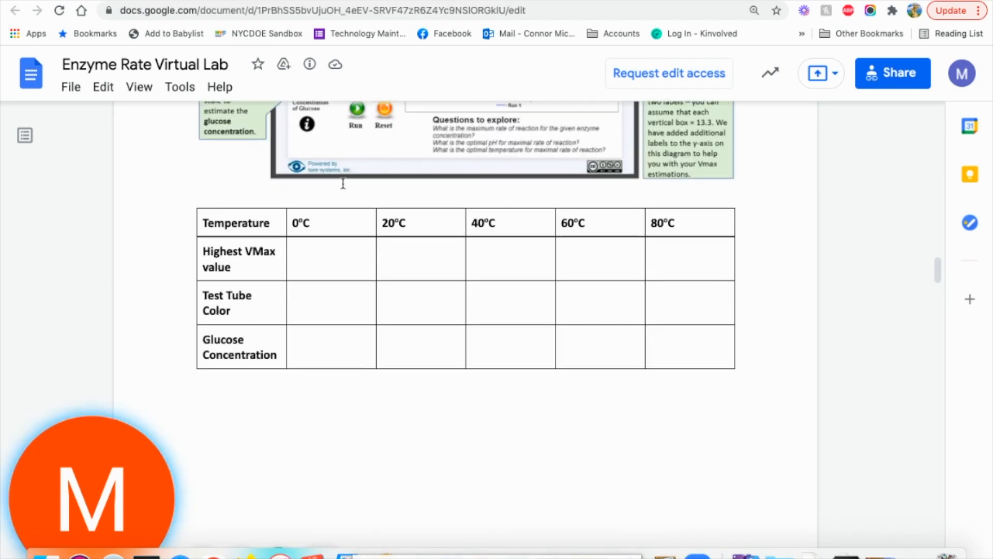
pyautogui.scroll(-3)
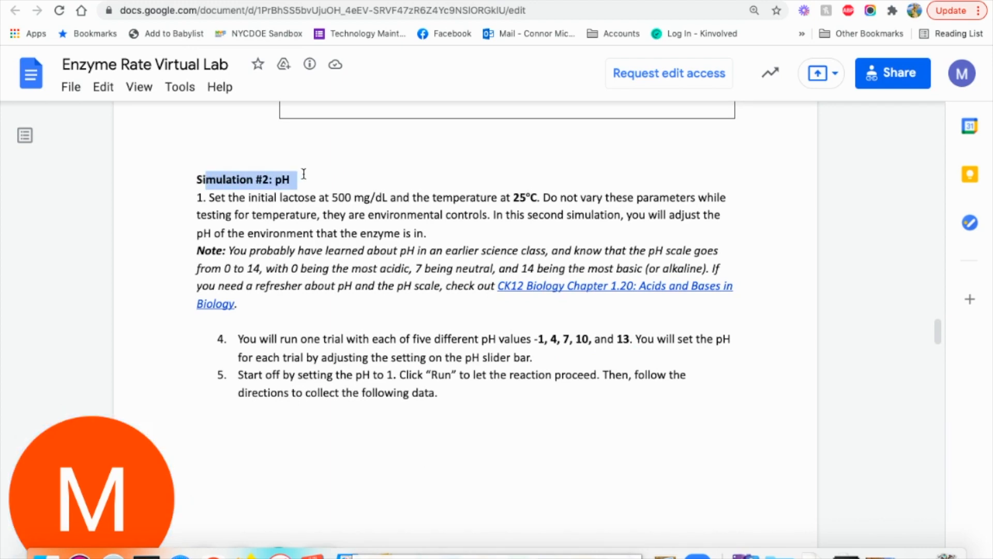
pyautogui.scroll(3)
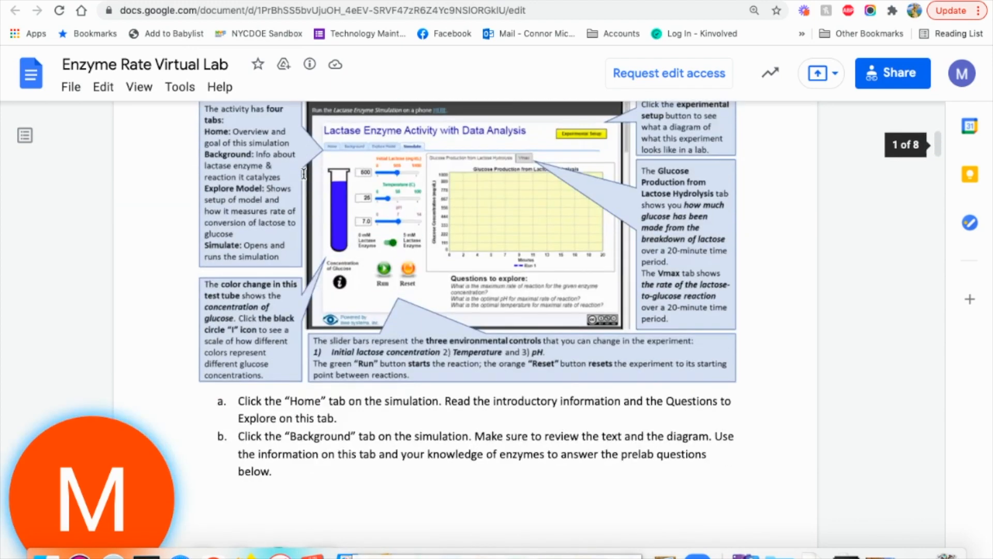
pyautogui.scroll(-3)
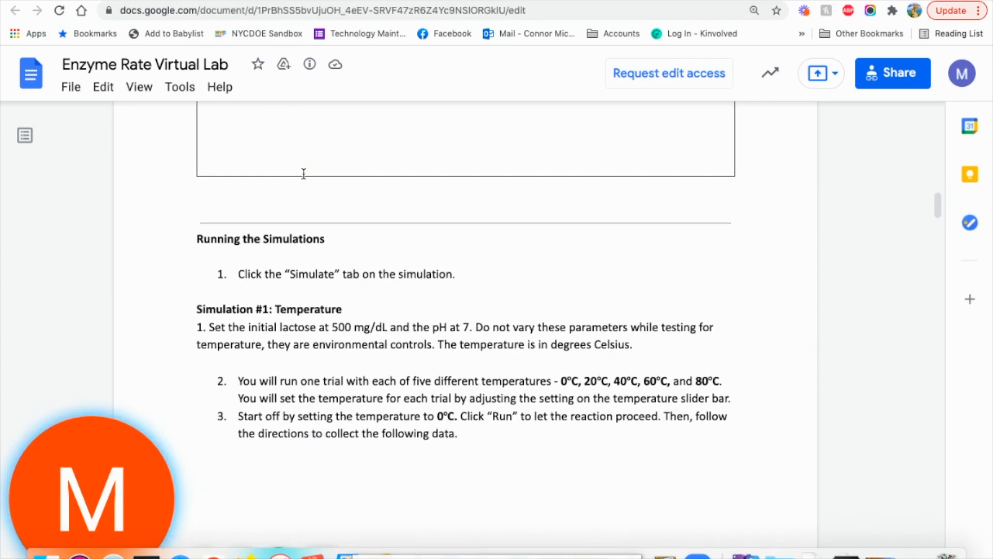
pyautogui.moveTo(328, 433)
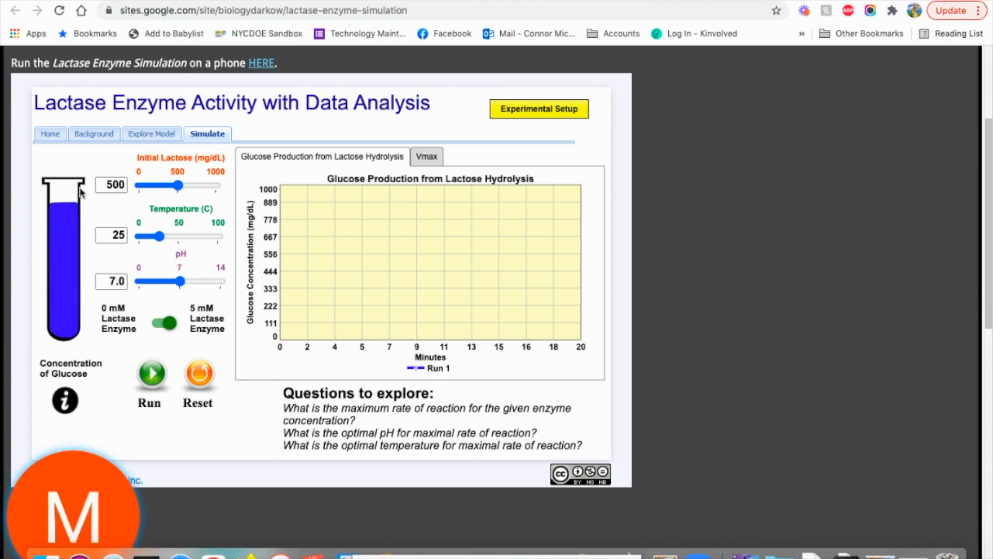
pyautogui.moveTo(178, 184)
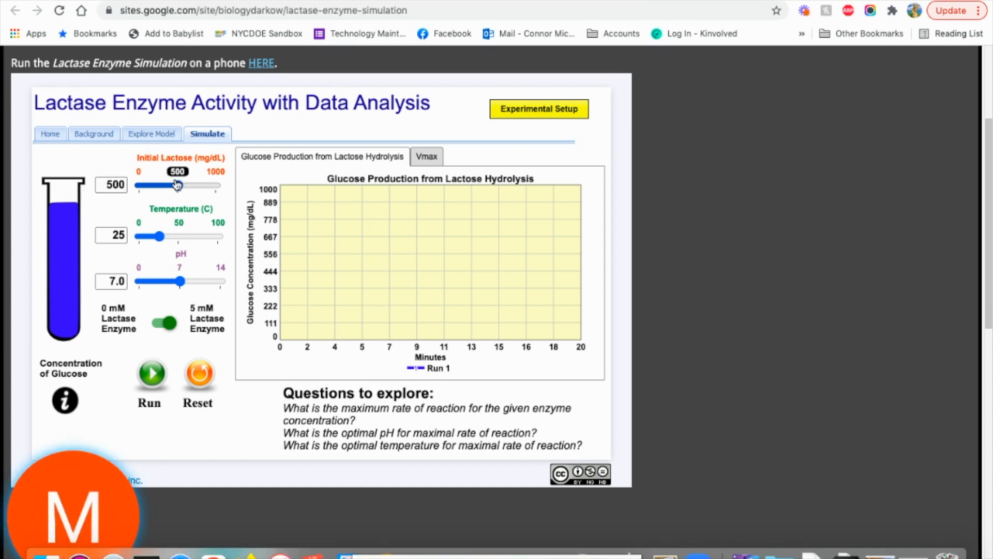
pyautogui.moveTo(183, 281)
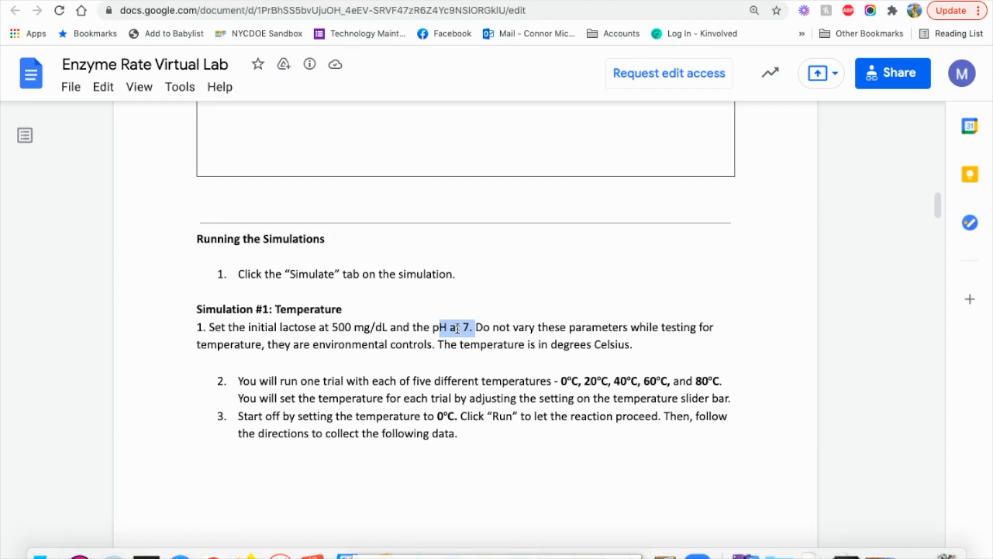
pyautogui.scroll(-3)
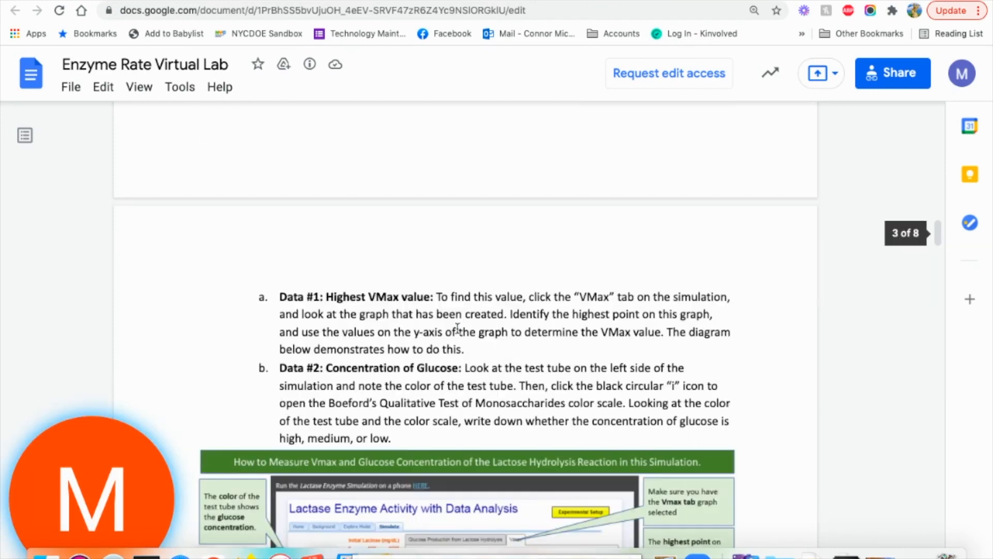
pyautogui.scroll(-3)
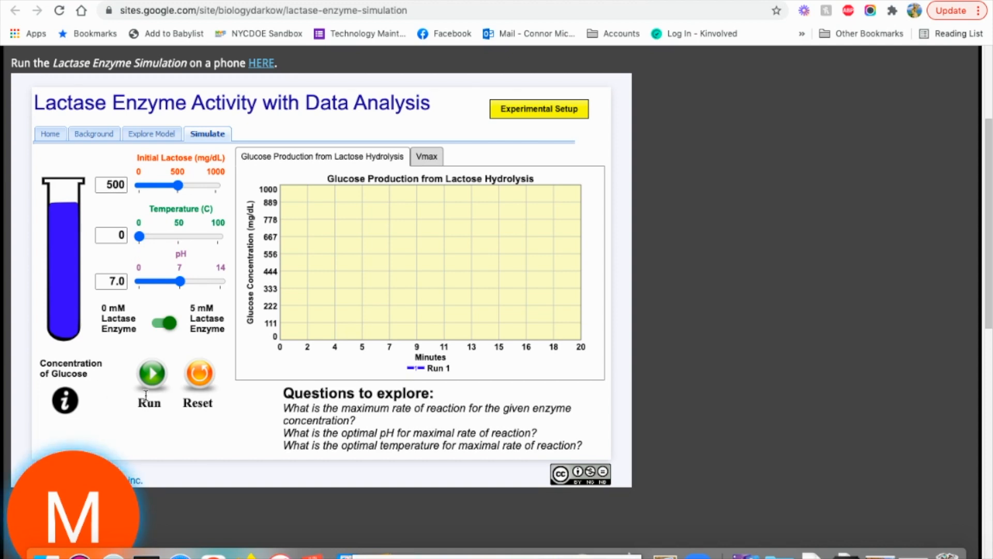
# - Run the lactase reaction at 0°C and show its near-zero Vmax graph
pyautogui.click(151, 373)
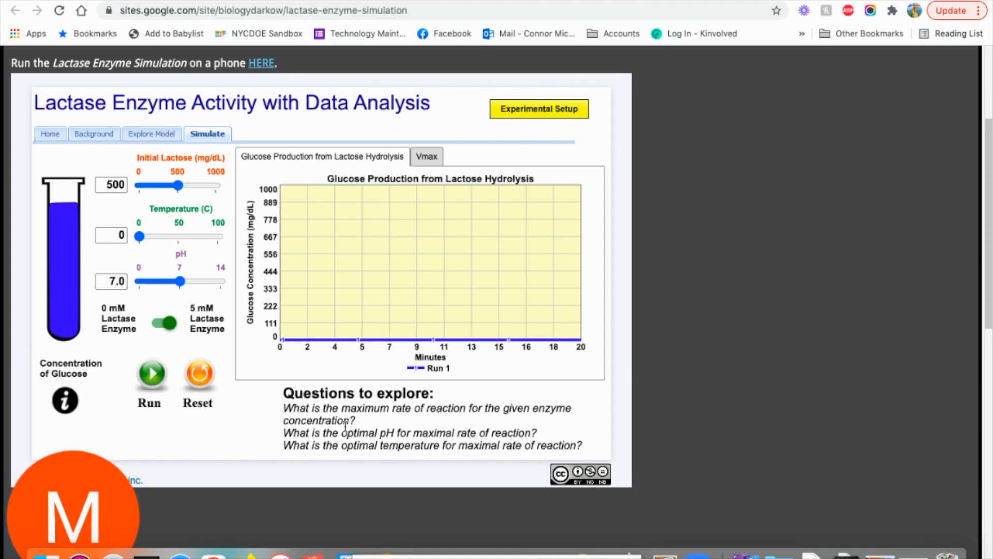
pyautogui.moveTo(63, 280)
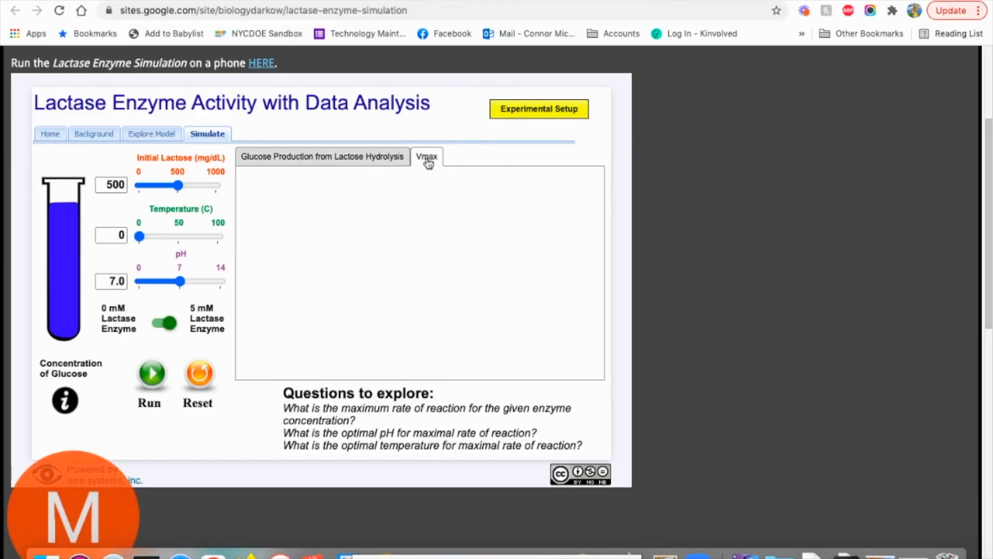
pyautogui.click(427, 156)
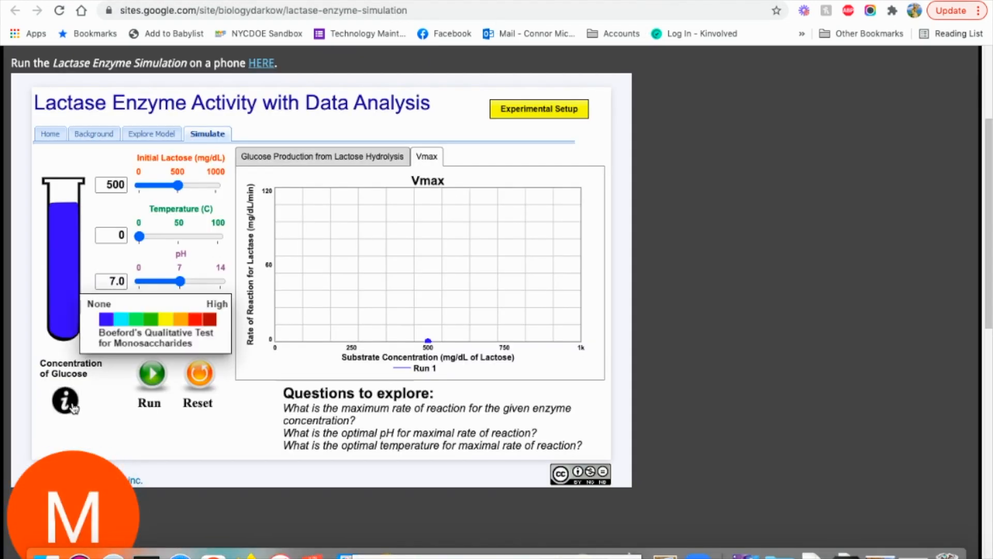
pyautogui.moveTo(80, 279)
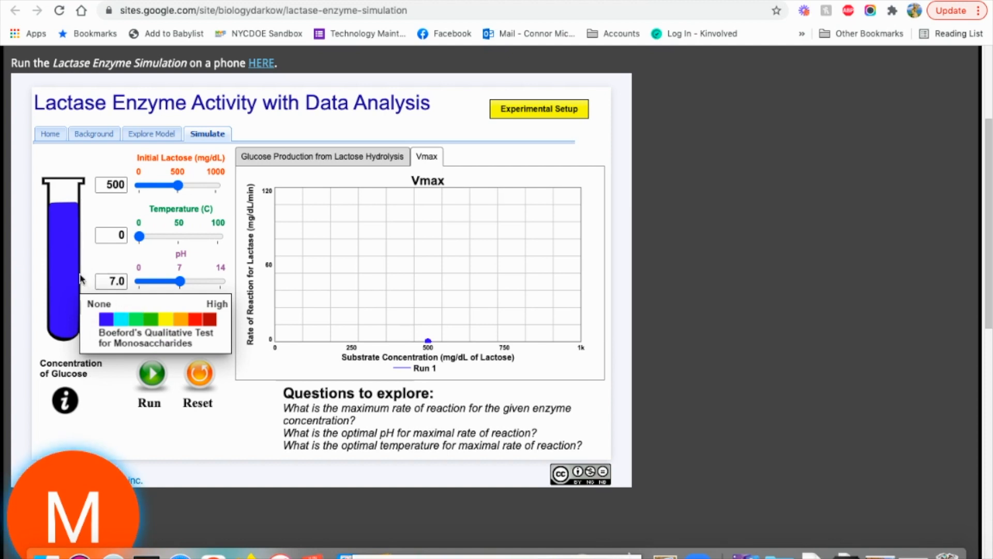
pyautogui.moveTo(83, 332)
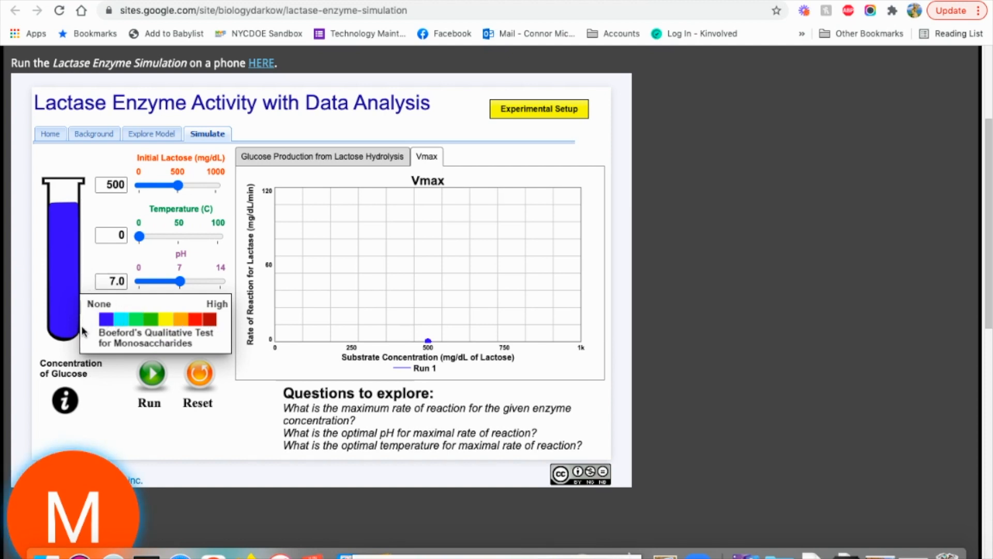
pyautogui.moveTo(87, 336)
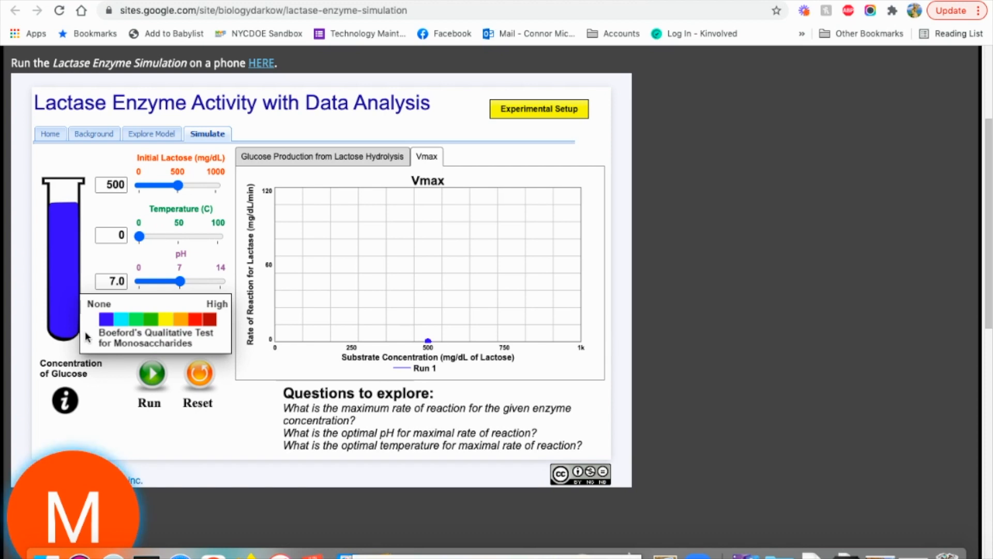
pyautogui.moveTo(192, 313)
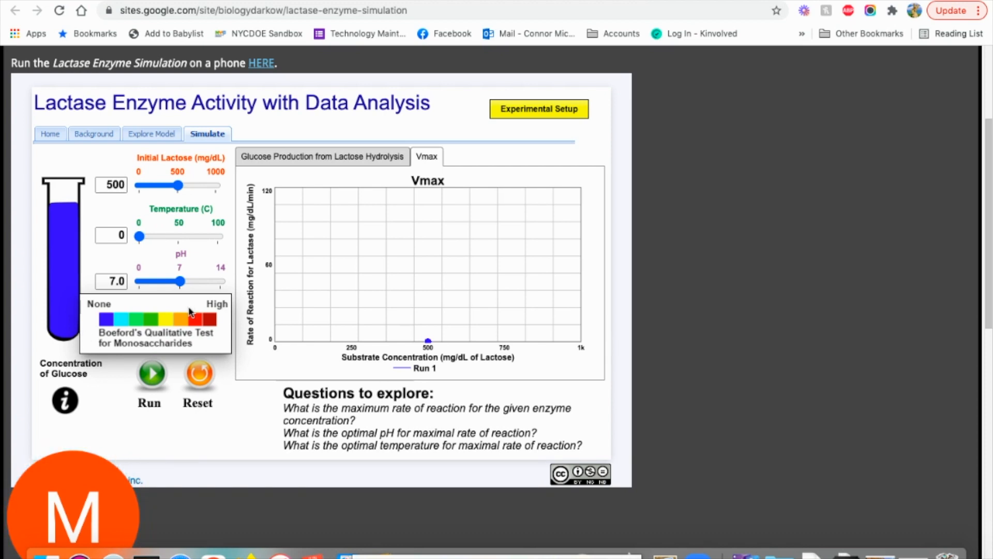
pyautogui.moveTo(104, 316)
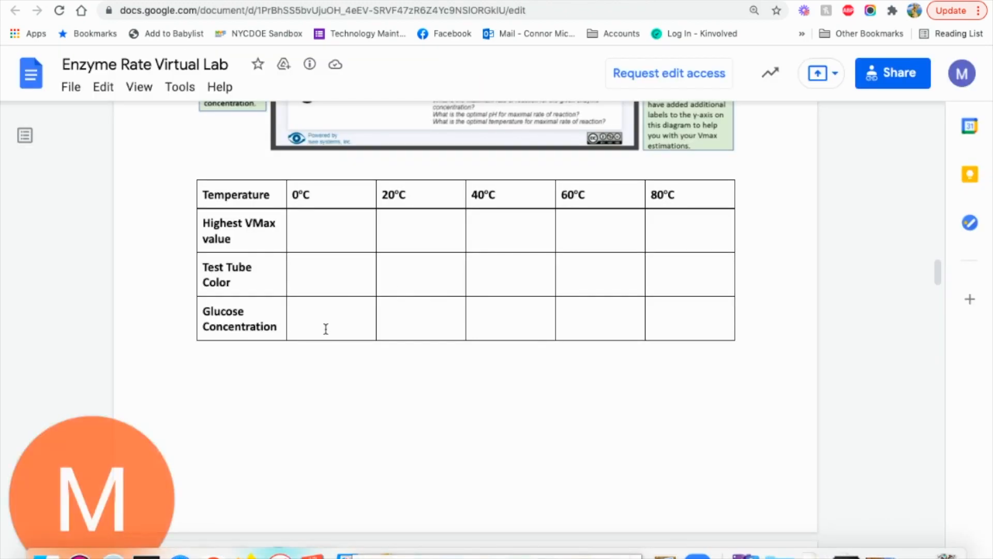
pyautogui.scroll(3)
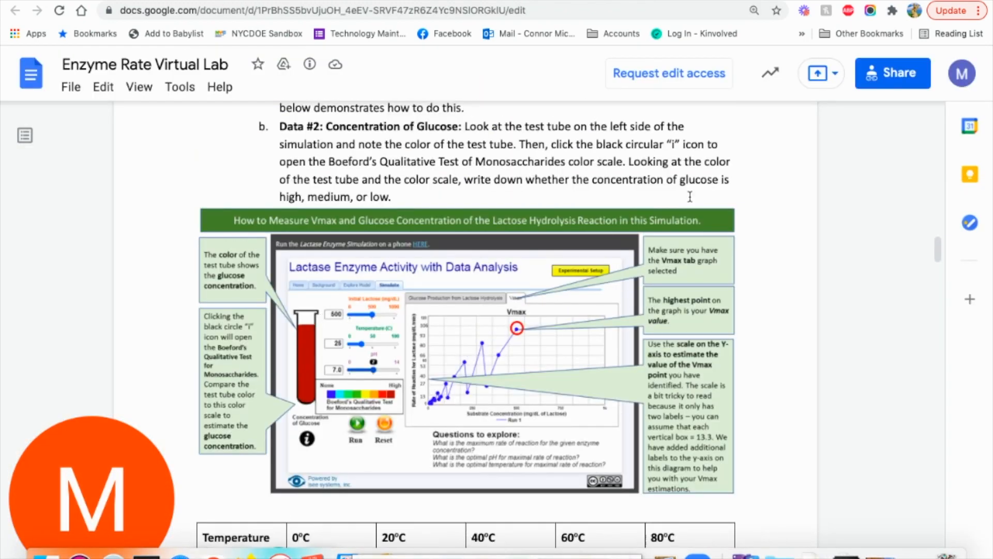
pyautogui.moveTo(605, 179); pyautogui.dragTo(392, 197)
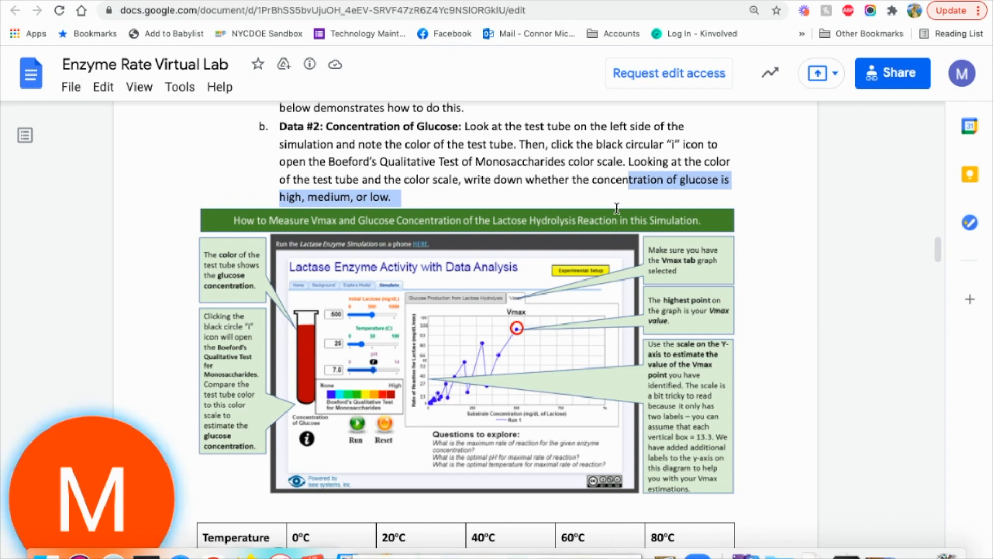
pyautogui.scroll(-3)
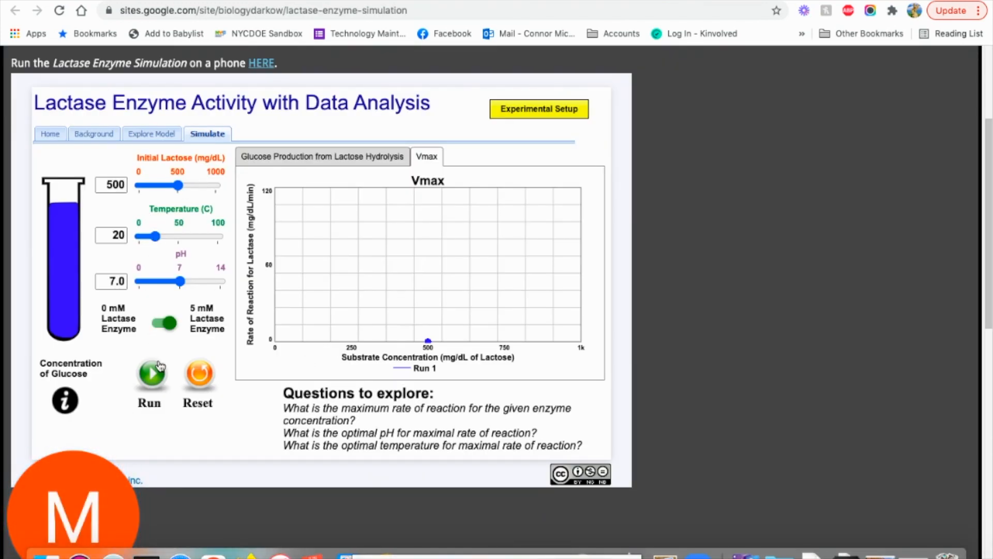
# - Run the lactase reaction at 20°C, adding a second Vmax curve peaking near 75
pyautogui.click(149, 376)
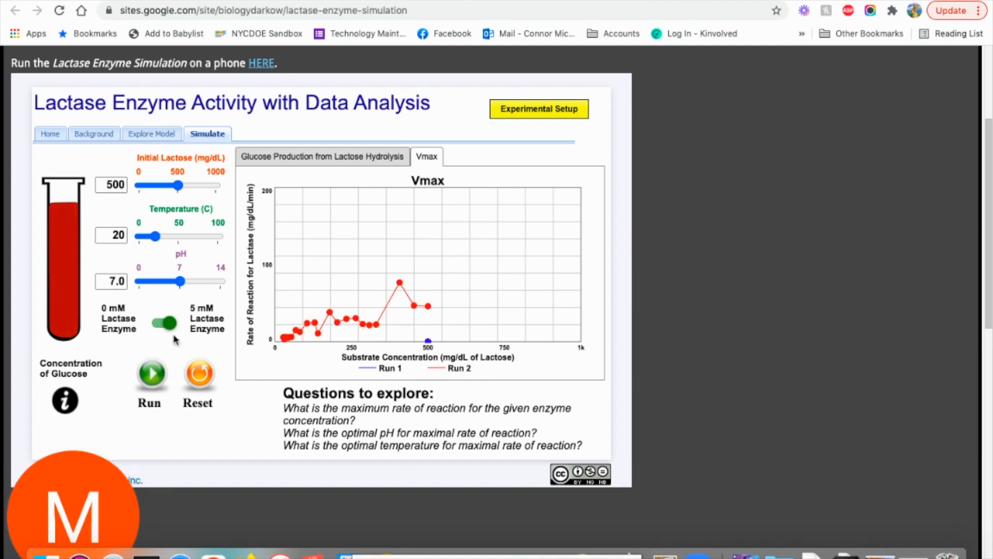
pyautogui.moveTo(290, 406)
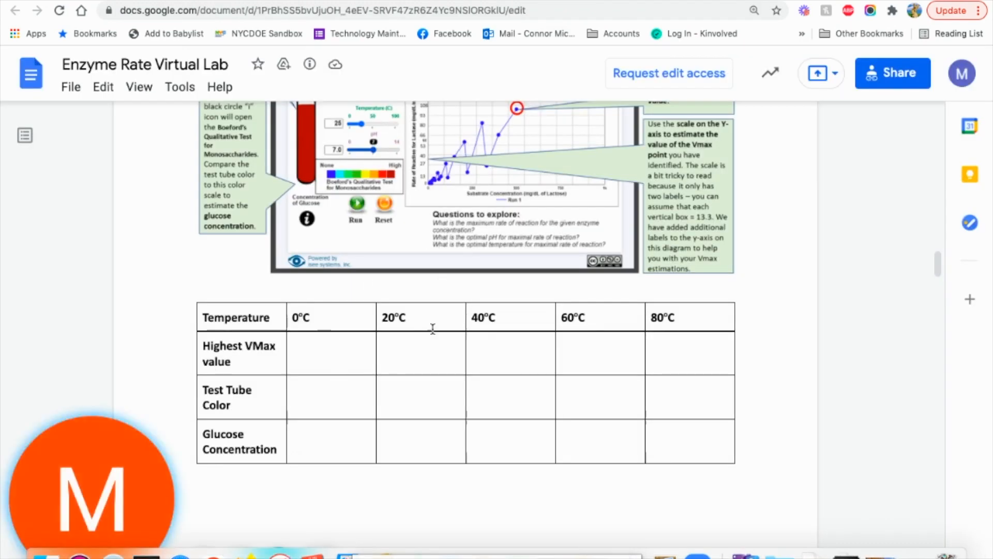
pyautogui.moveTo(563, 102)
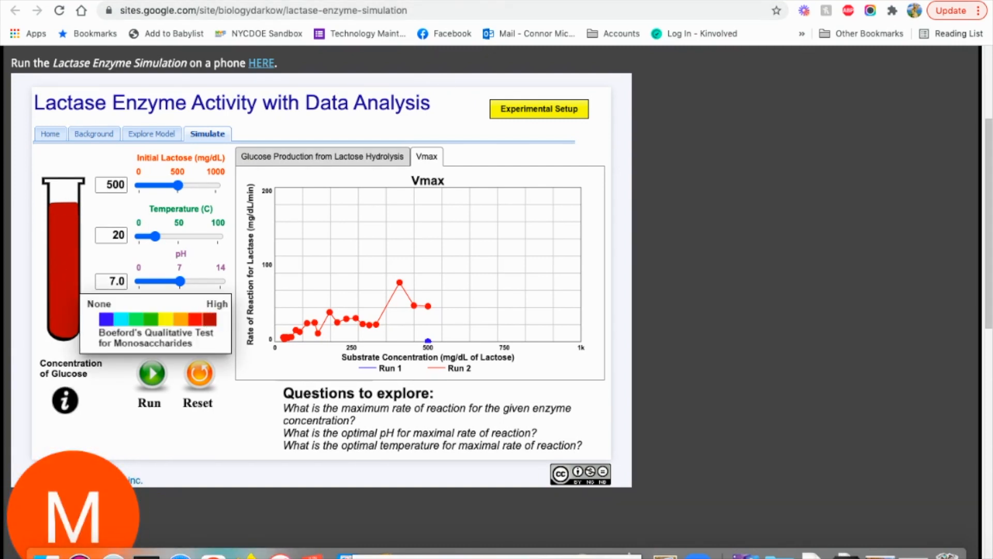
# - Hide the glucose colour scale and run the reaction at 40°C for a third Vmax curve near 100
pyautogui.click(254, 10)
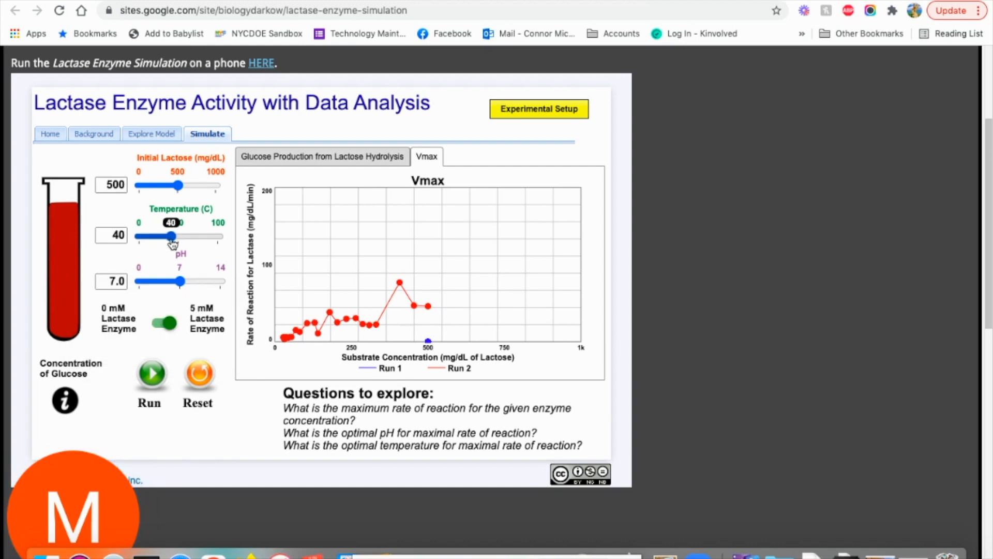
pyautogui.moveTo(123, 295)
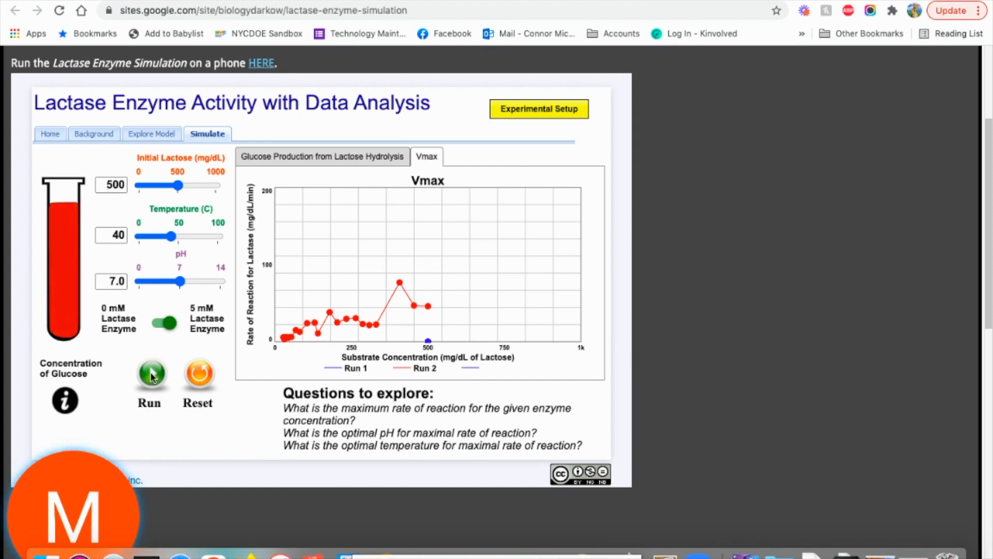
pyautogui.click(150, 374)
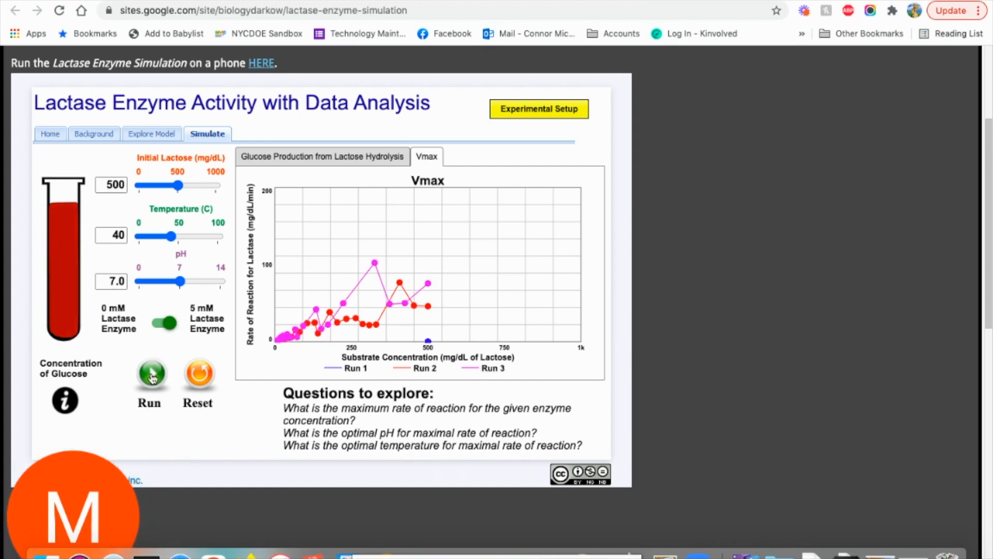